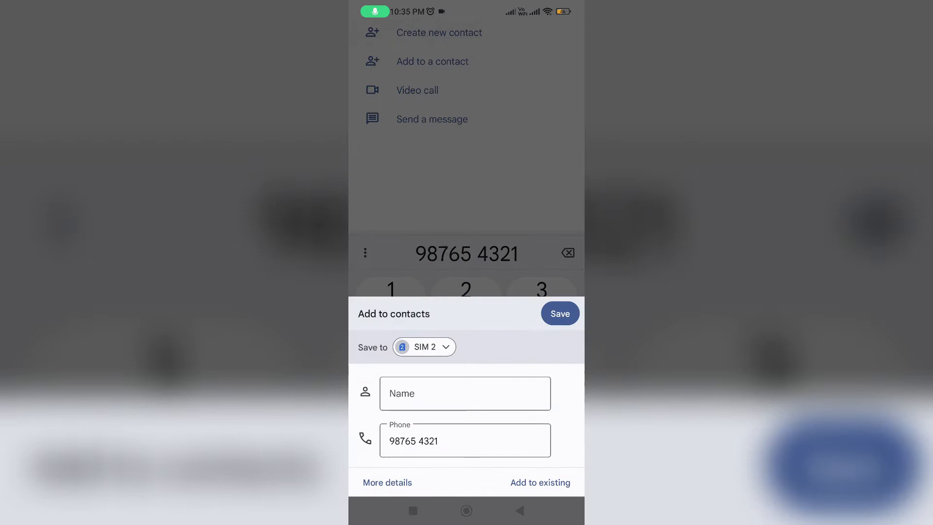
Step: Enter 'Arunku' as the name for new contact 98765 4321, then continue completing it
type("Arunkumar Che")
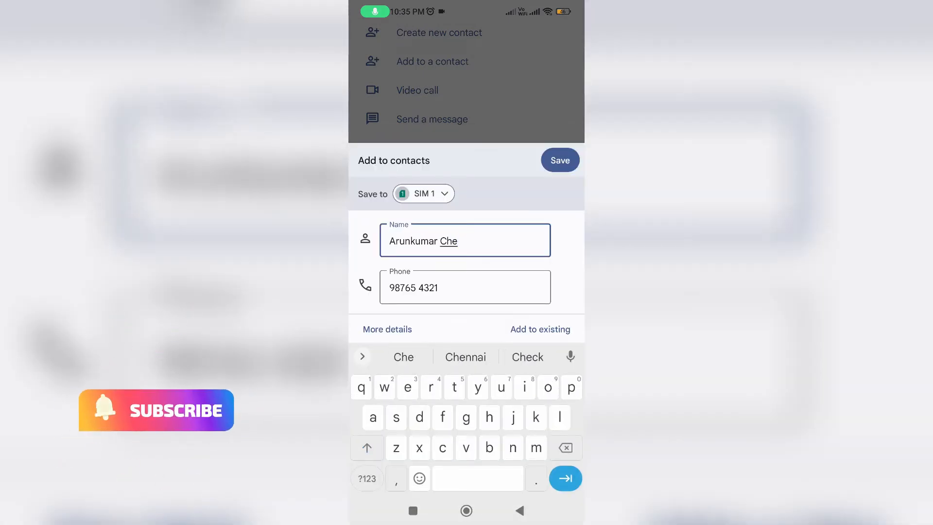
left_click(559, 160)
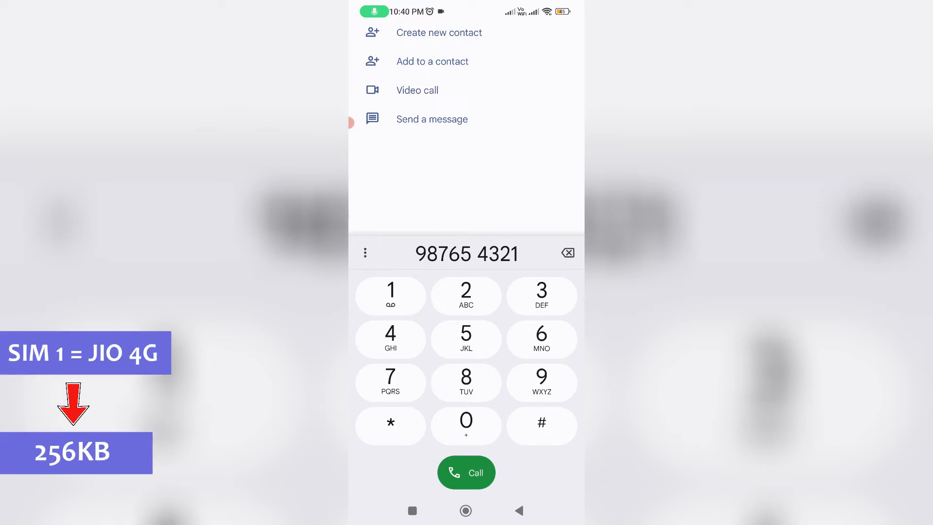
Step: Reopen the new-contact form for 98765 4321 and switch Save to from SIM 2 to Gmail
left_click(433, 61)
type("Arunkumar Chennai")
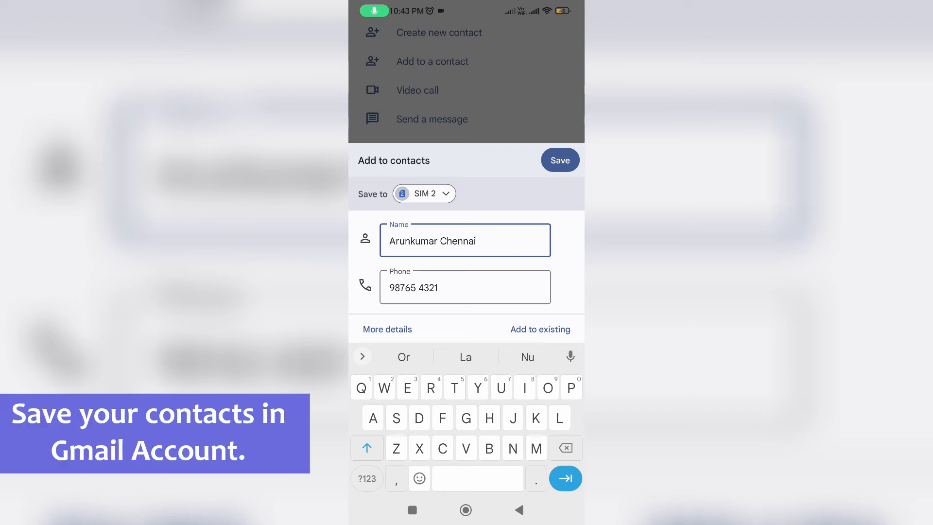
left_click(424, 193)
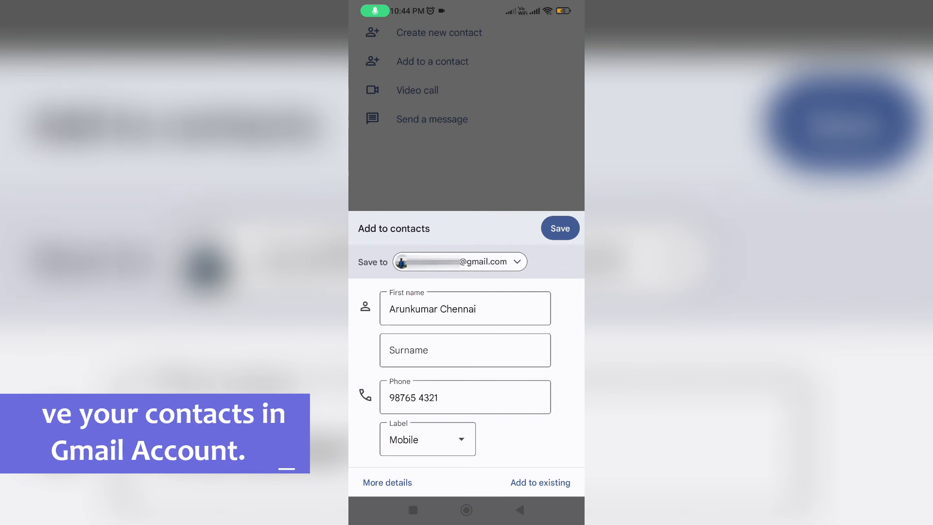